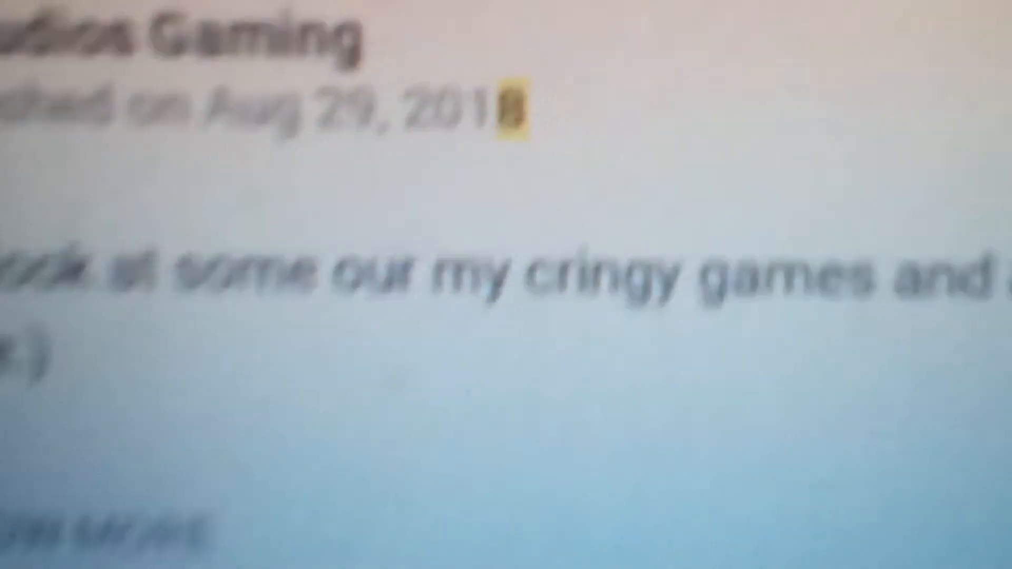
scroll("down", 3)
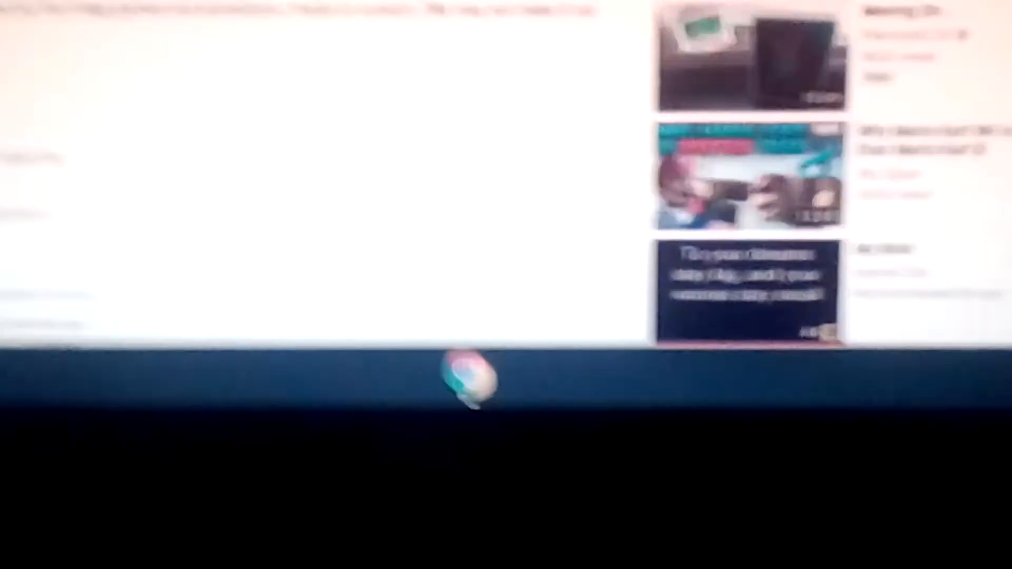